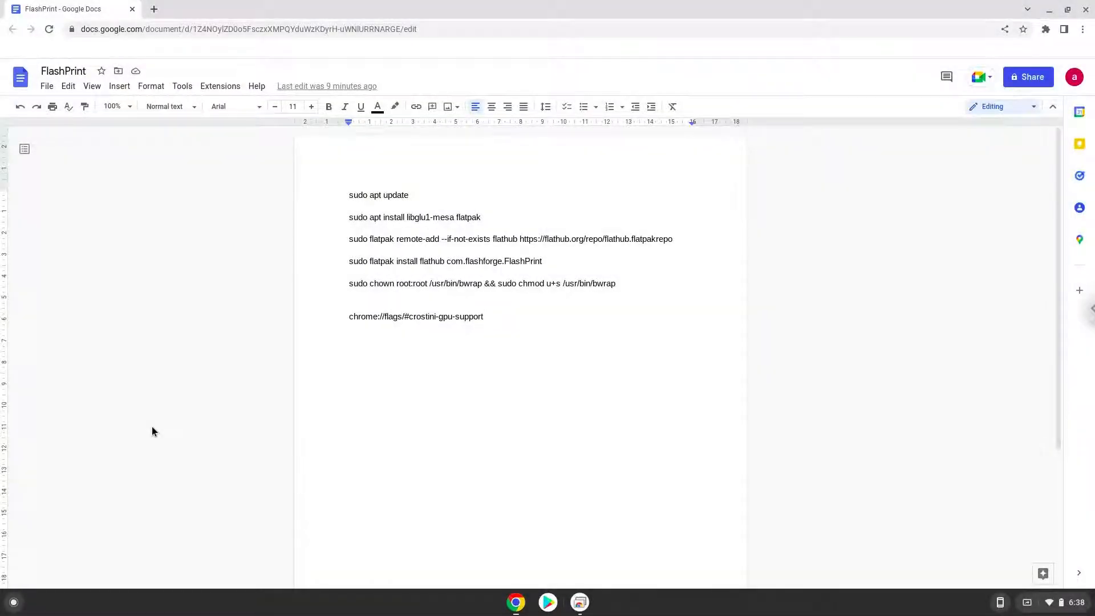
Step: Select the chrome://flags#crostini-gpu-support line in the FlashPrint notes document
left_click(484, 316)
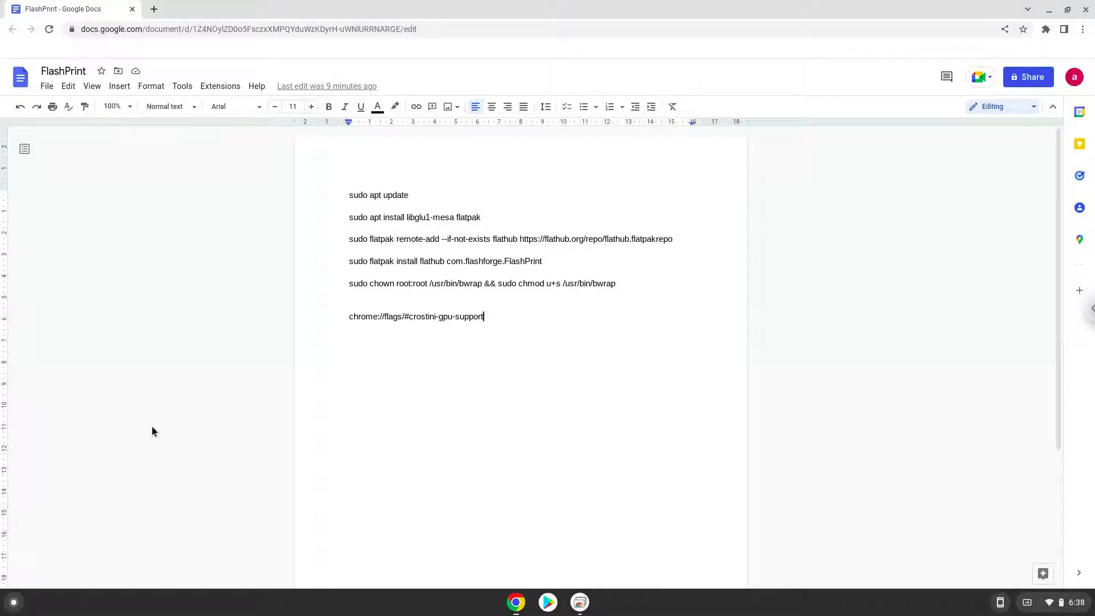
mouse_move(363, 332)
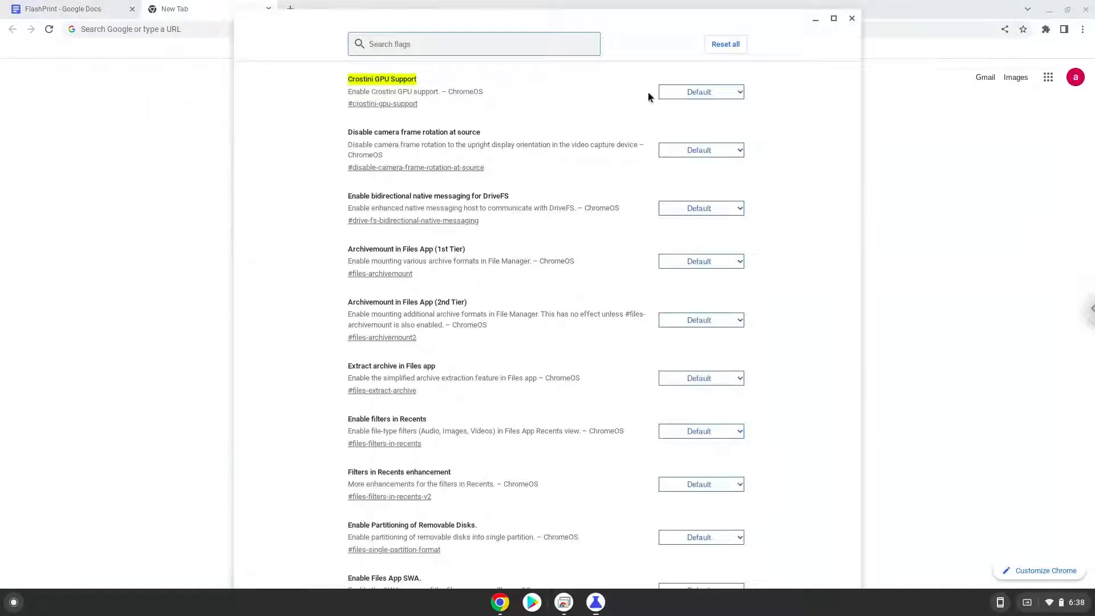
Step: Set the Crostini GPU Support flag to Disabled on chrome://flags
left_click(700, 91)
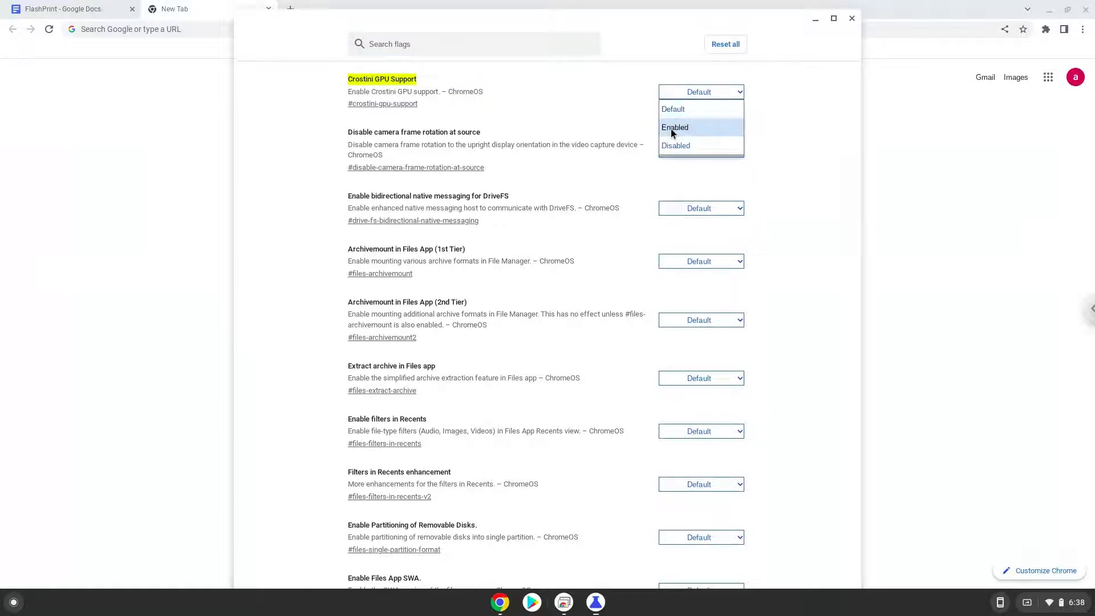
left_click(676, 144)
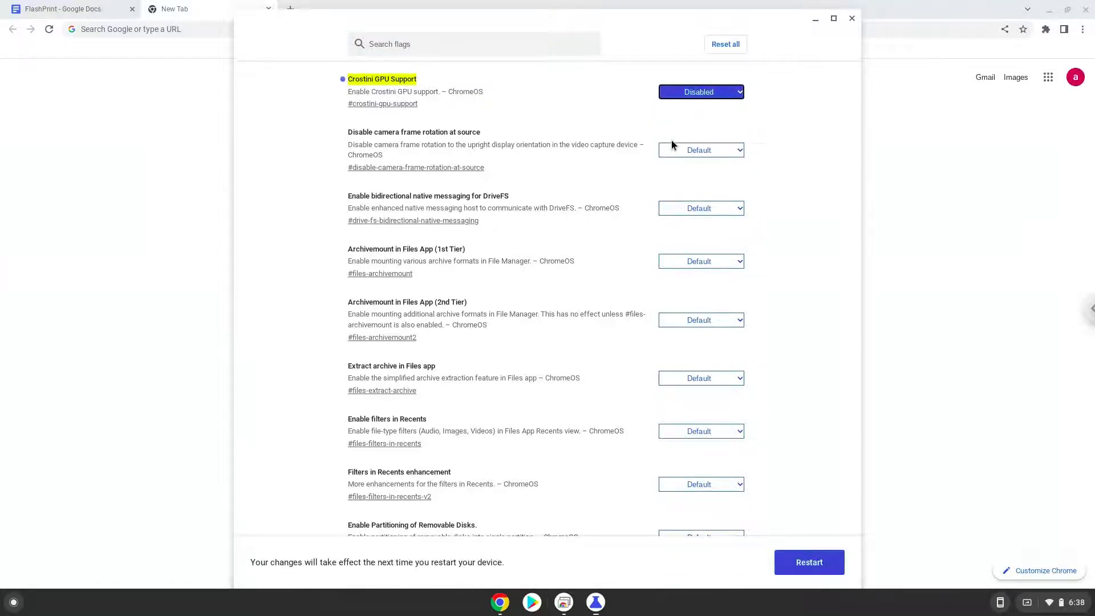
mouse_move(761, 441)
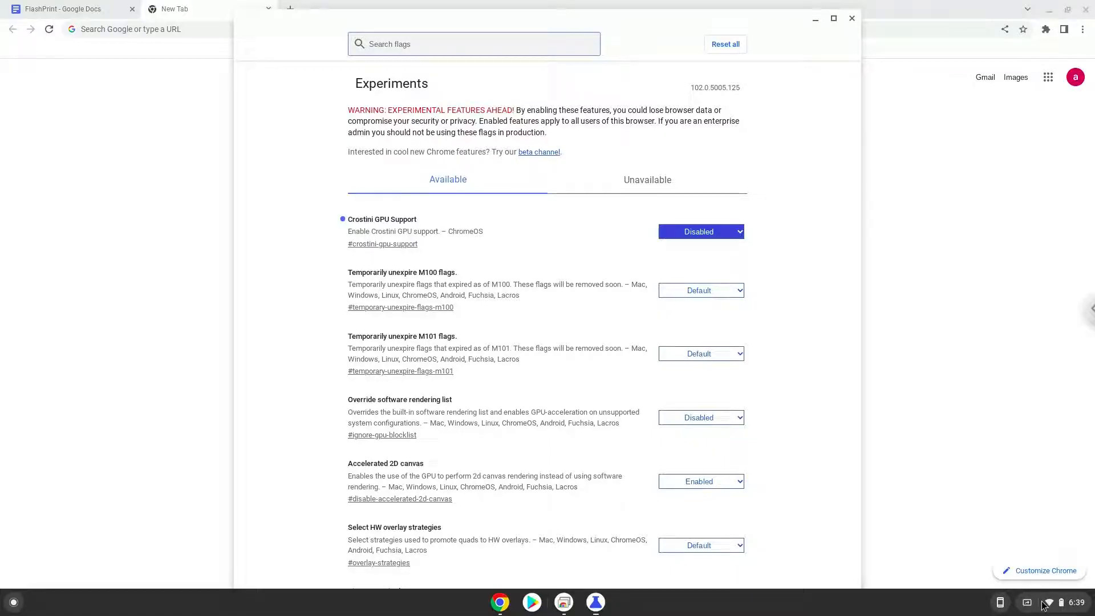
Step: Reach Developers in ChromeOS Settings via Advanced and start turning on Linux development environment
left_click(1056, 602)
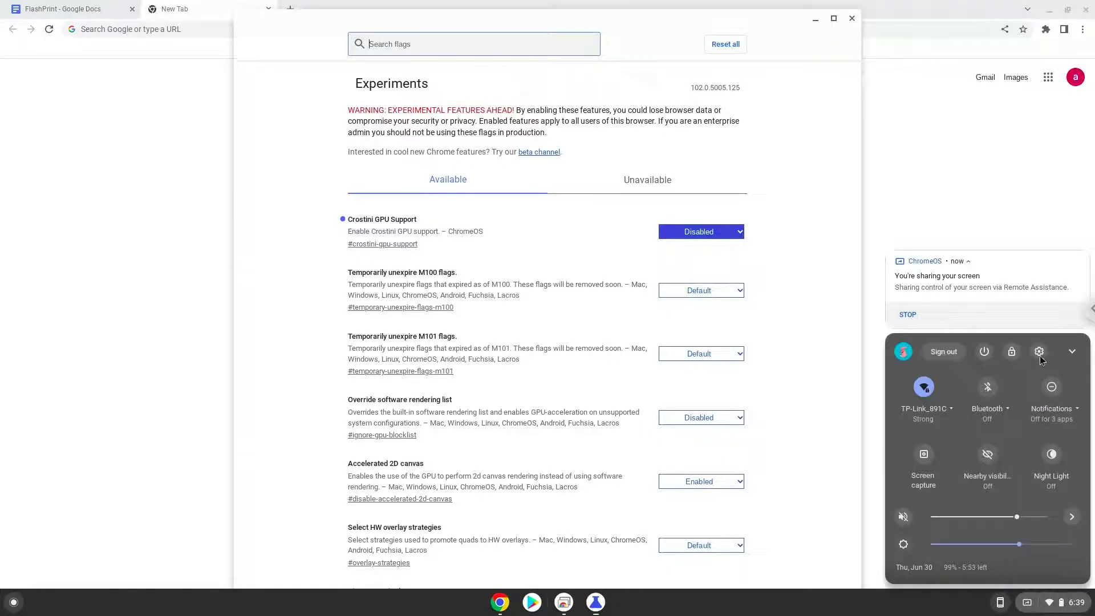
left_click(1040, 351)
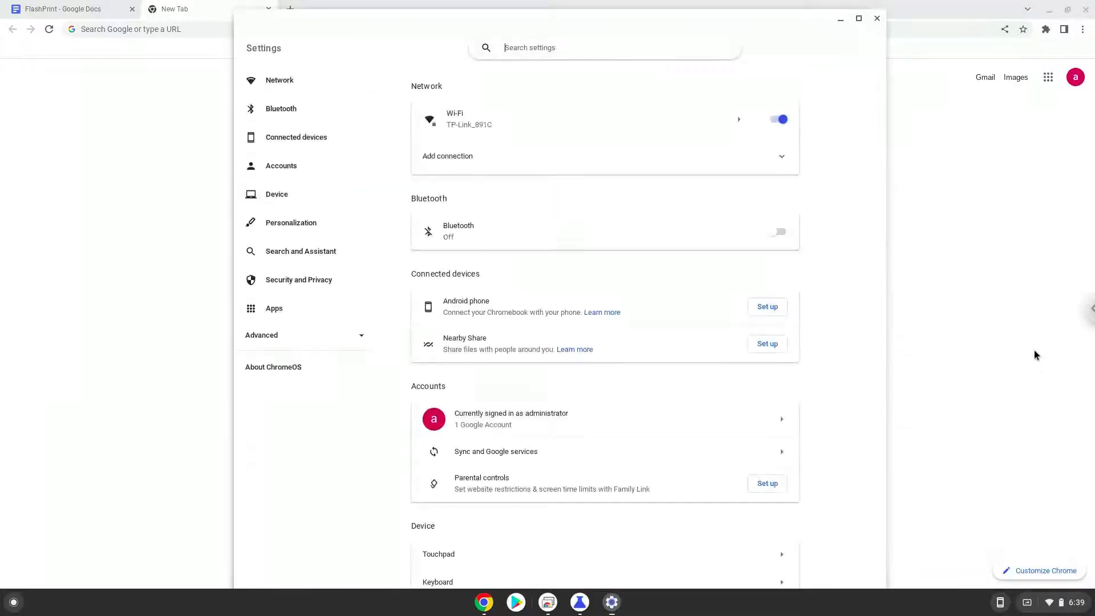
mouse_move(306, 338)
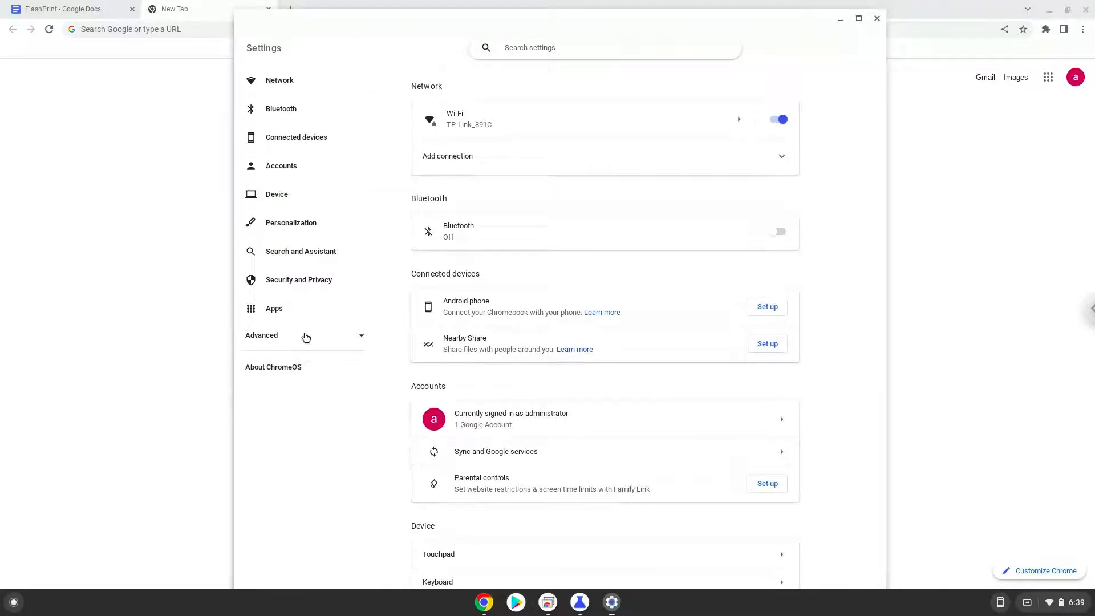
left_click(262, 334)
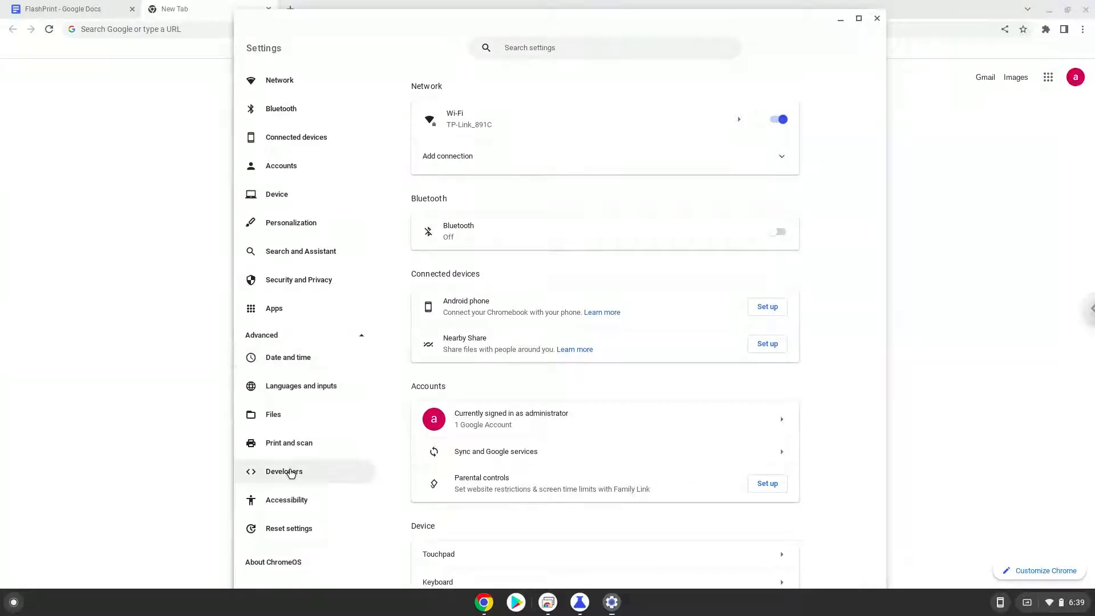
left_click(284, 472)
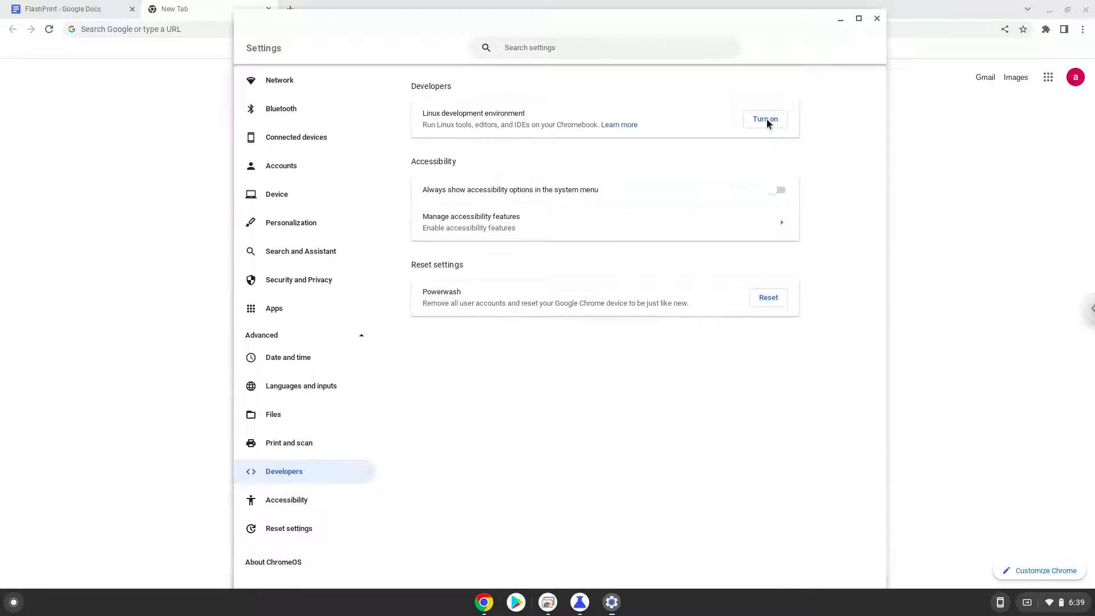
left_click(765, 119)
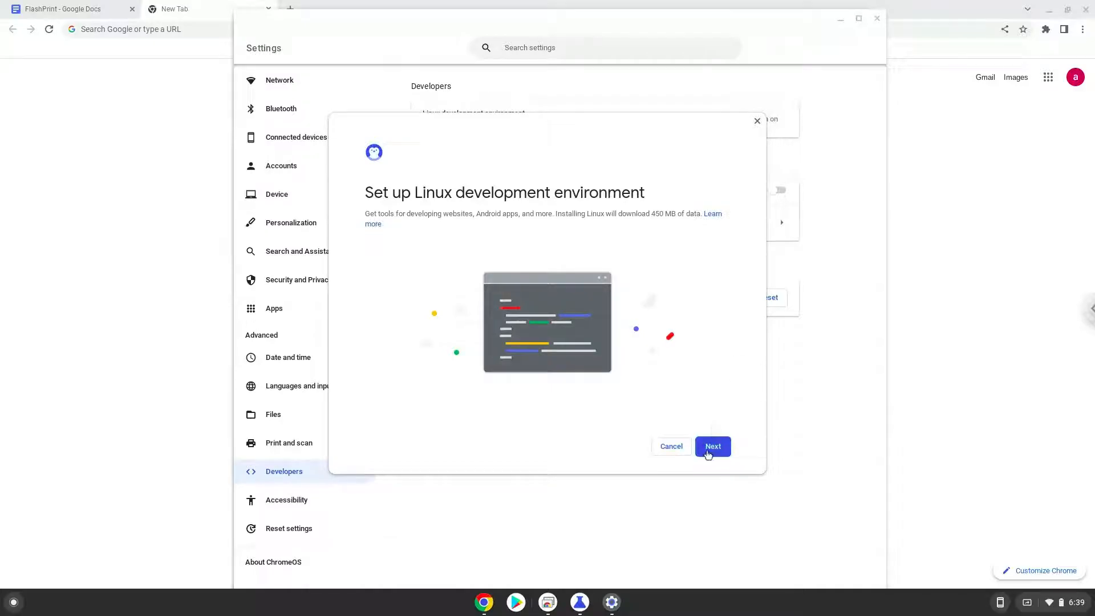
Step: Step through Next and Install in the Linux setup dialog until the terminal appears
left_click(712, 446)
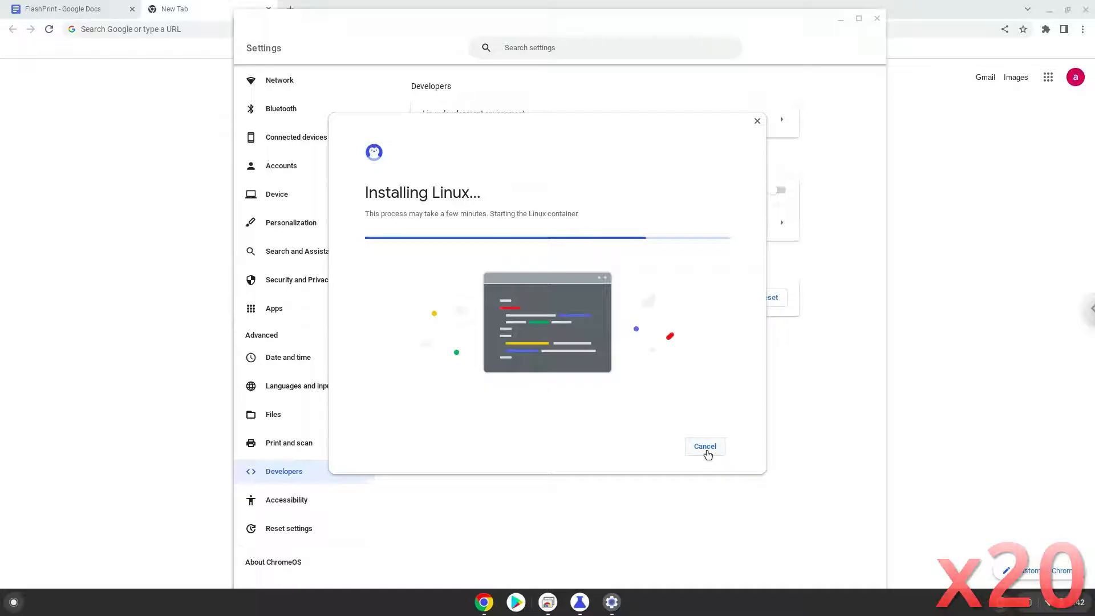
left_click(704, 446)
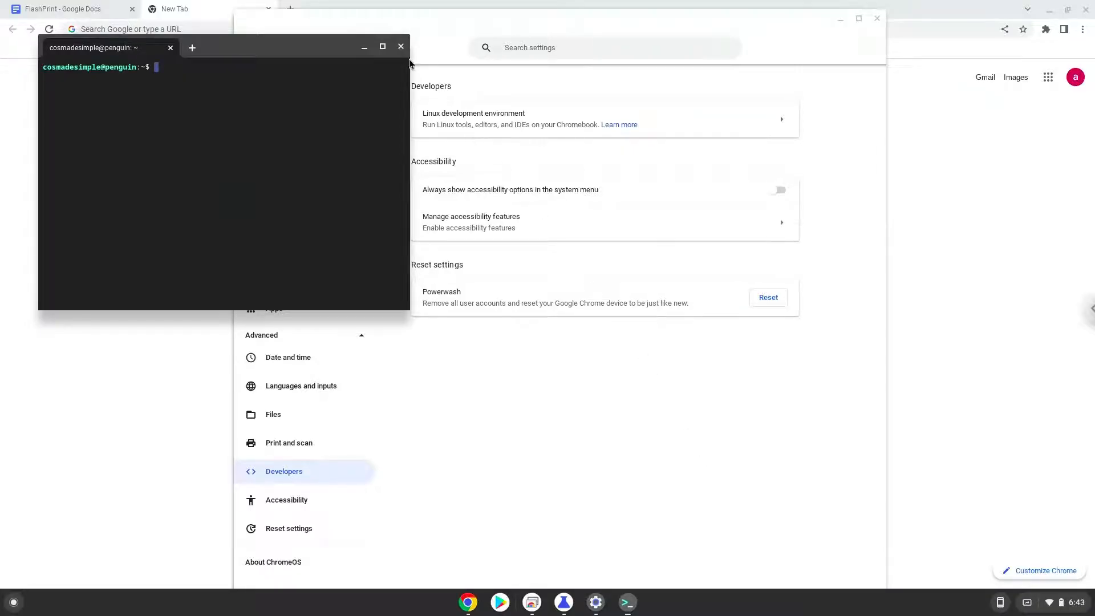
left_click(401, 45)
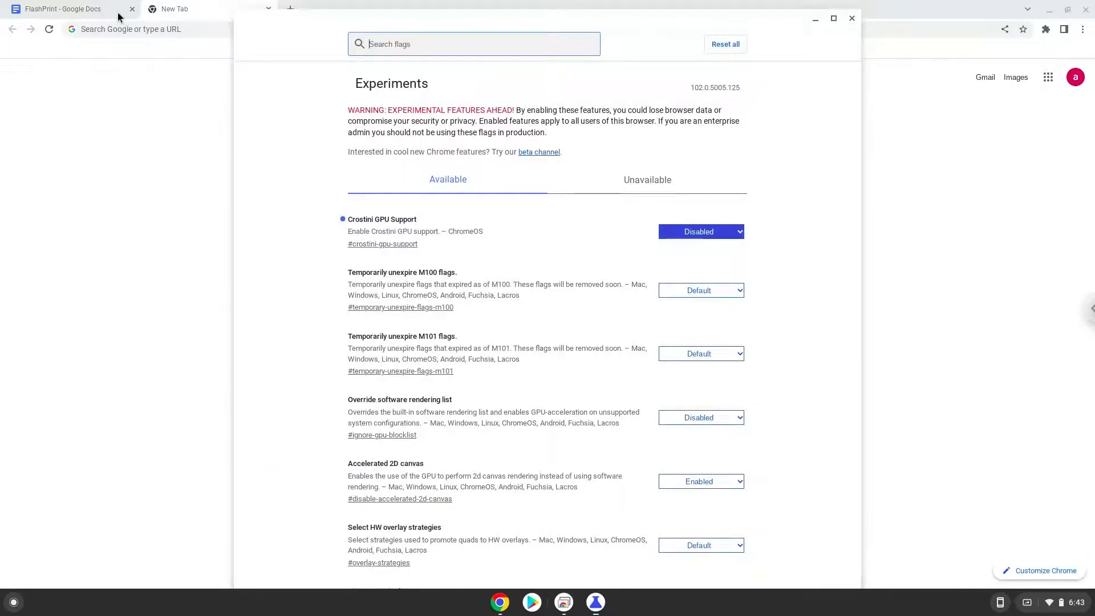
Step: Copy the sudo apt update command from the FlashPrint notes document
left_click(62, 8)
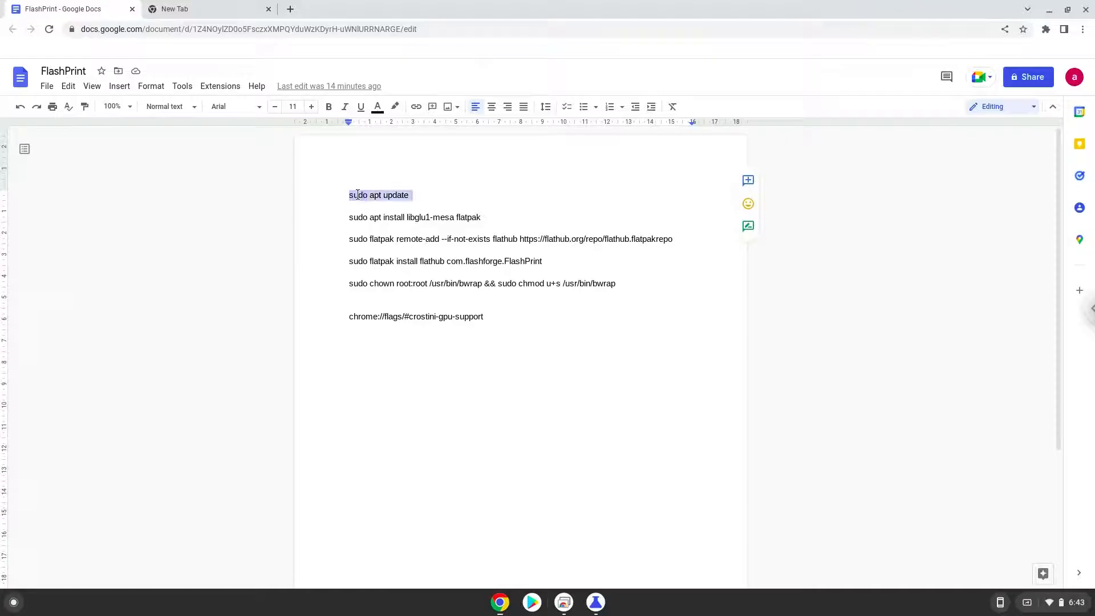
right_click(379, 195)
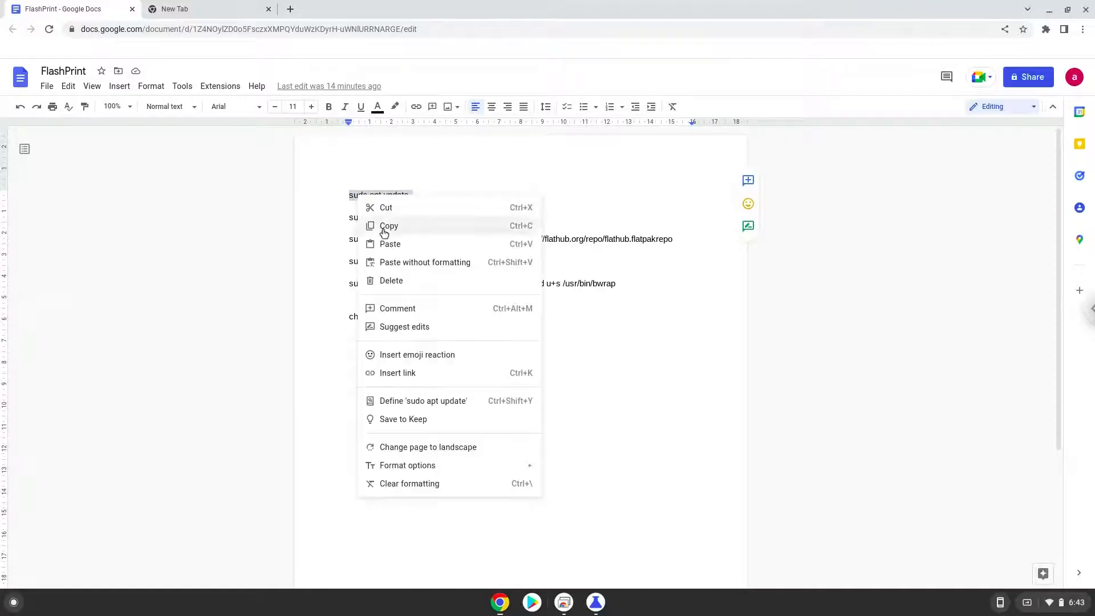
left_click(388, 226)
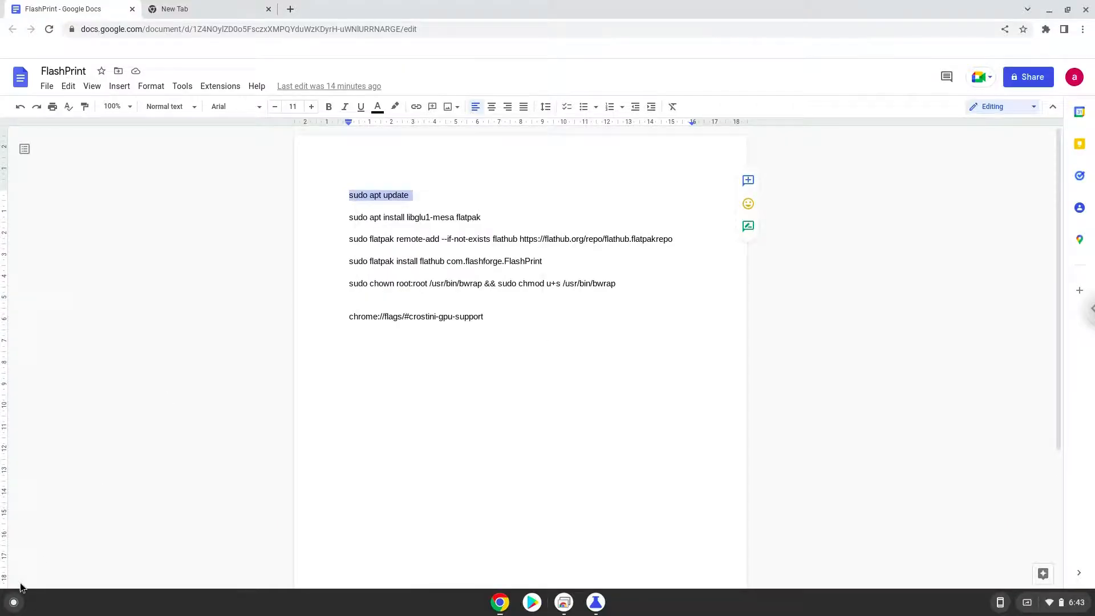
Step: Launch the Terminal app from the Launcher by searching 'terminal'
left_click(13, 603)
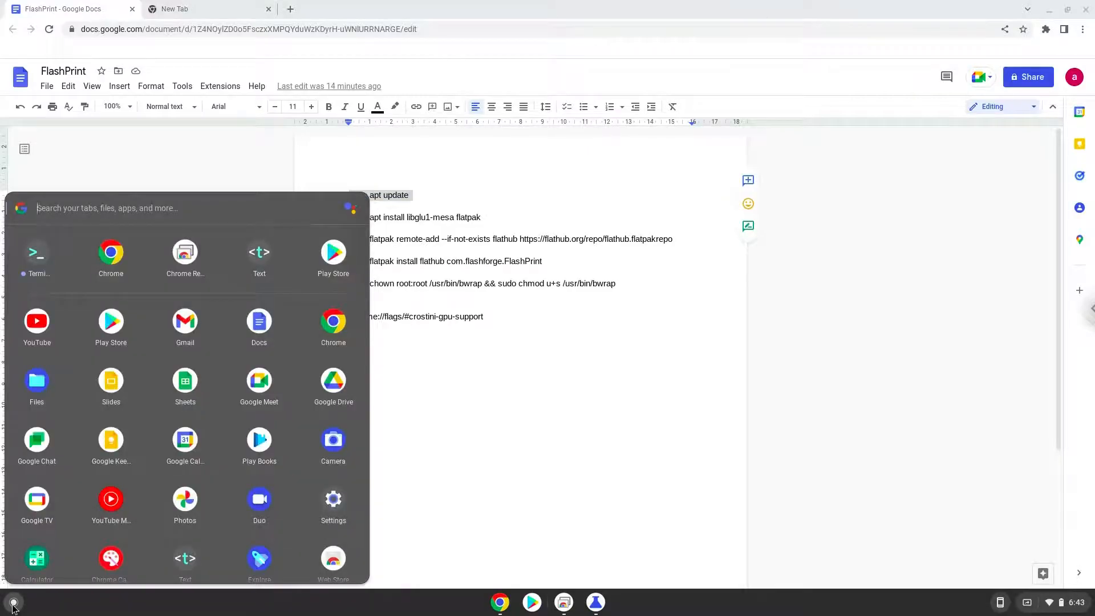
type("terminal")
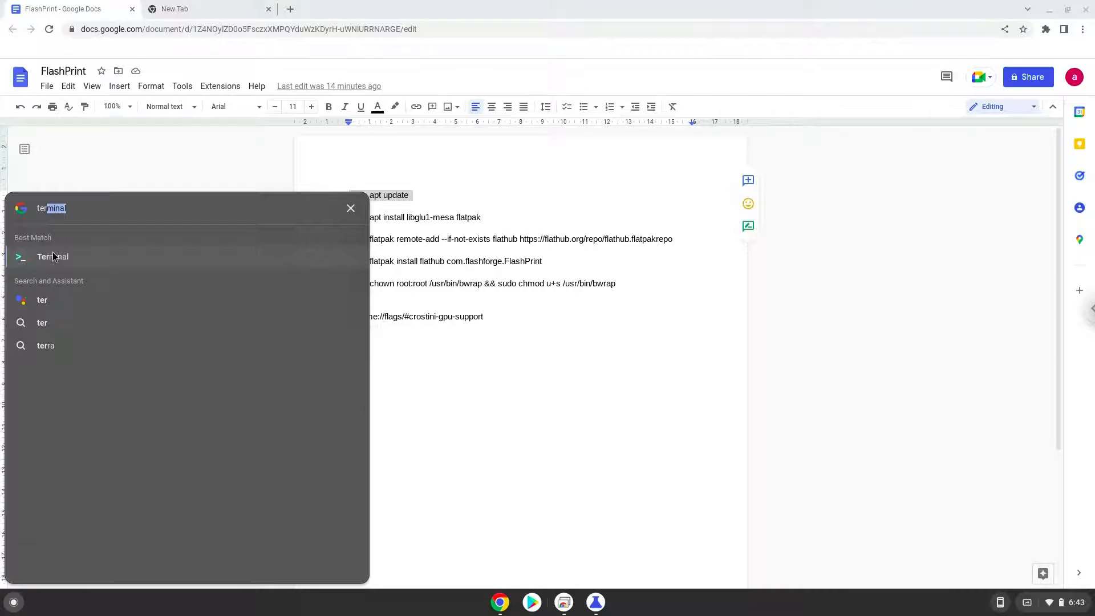
left_click(53, 257)
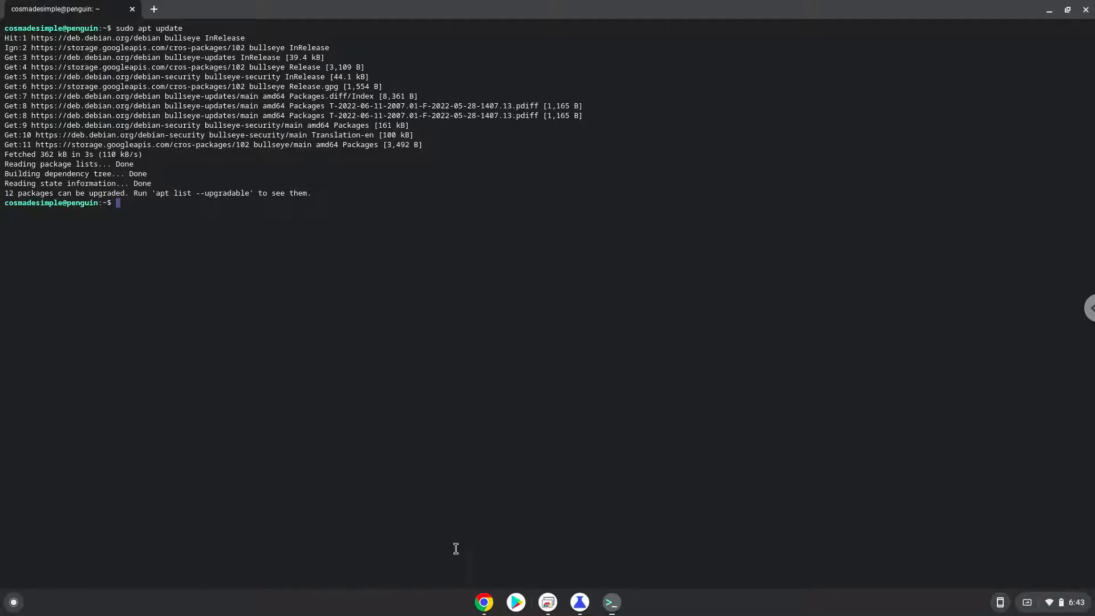
Step: Run 'sudo apt install libglu1-mesa flatpak' copied from the notes document
left_click(484, 602)
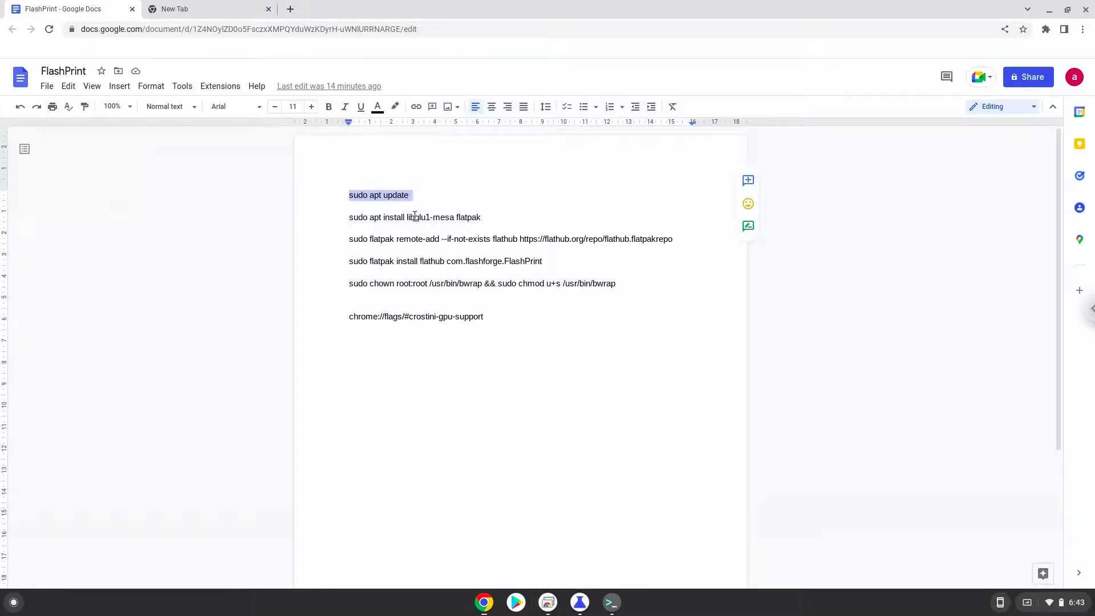
right_click(414, 217)
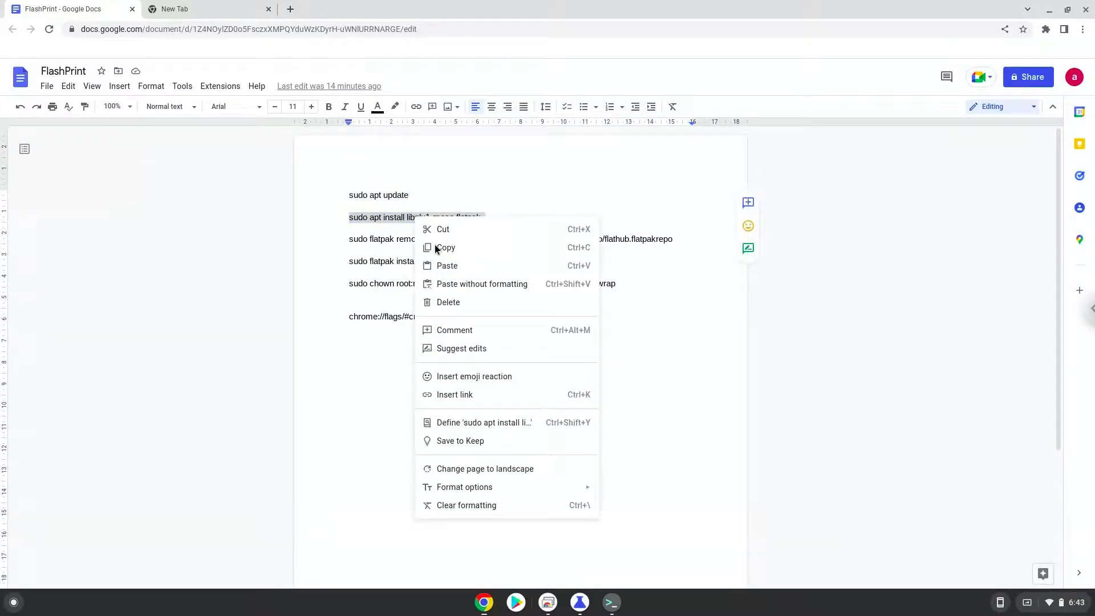
left_click(592, 561)
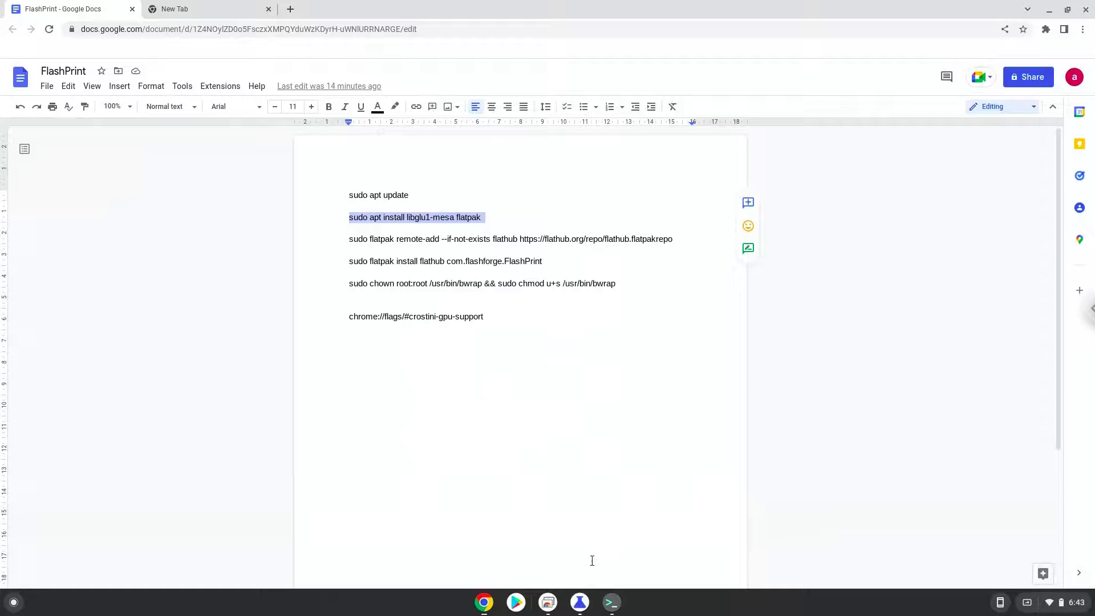
left_click(609, 602)
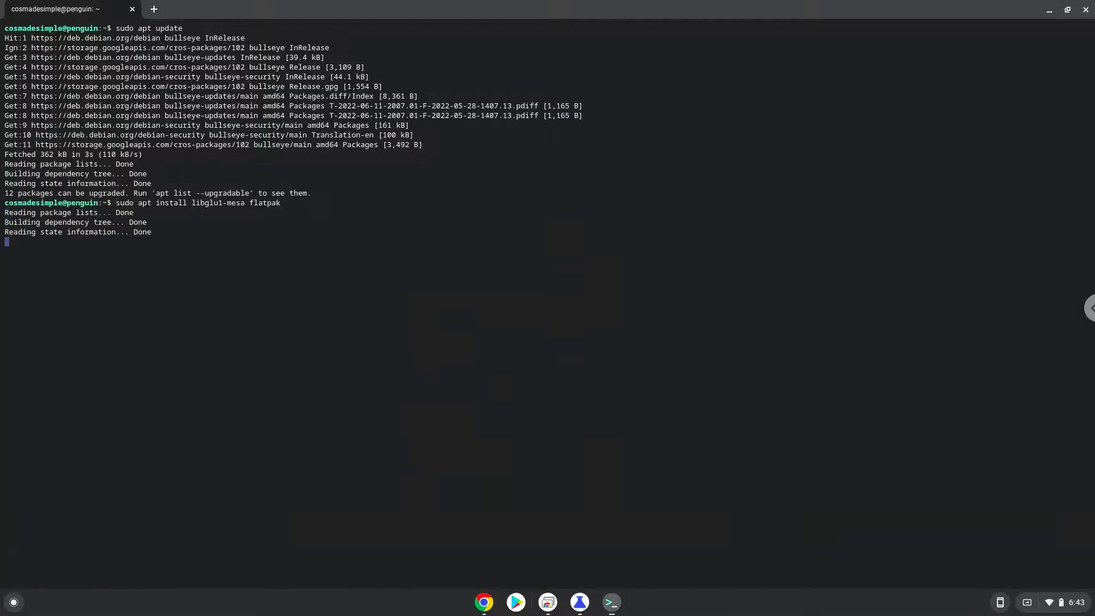
key("Return")
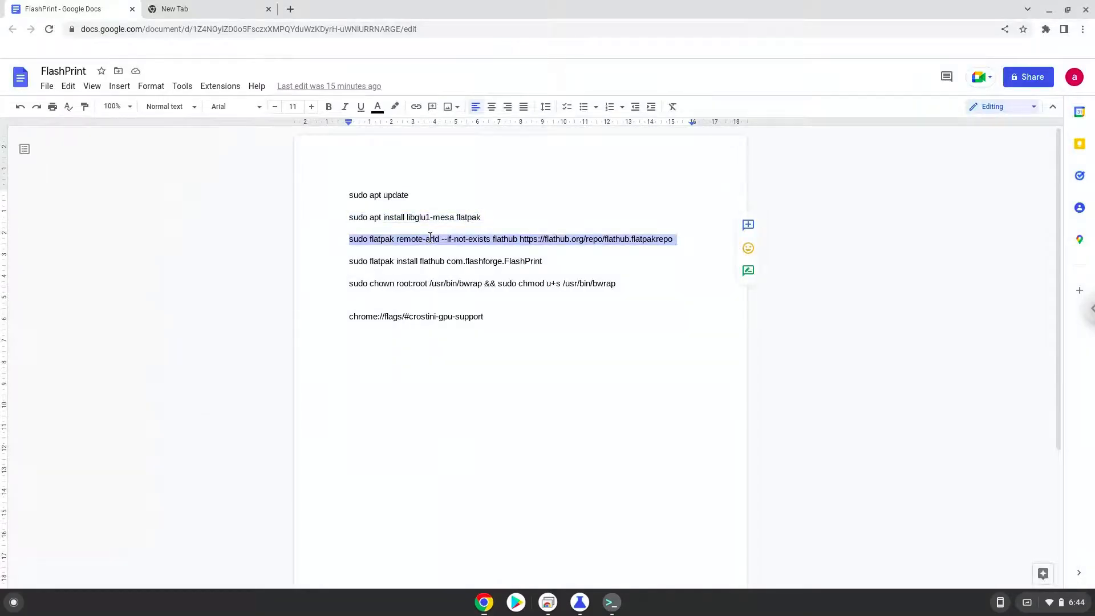
Step: Run the flatpak remote-add Flathub command copied from the notes document
right_click(430, 239)
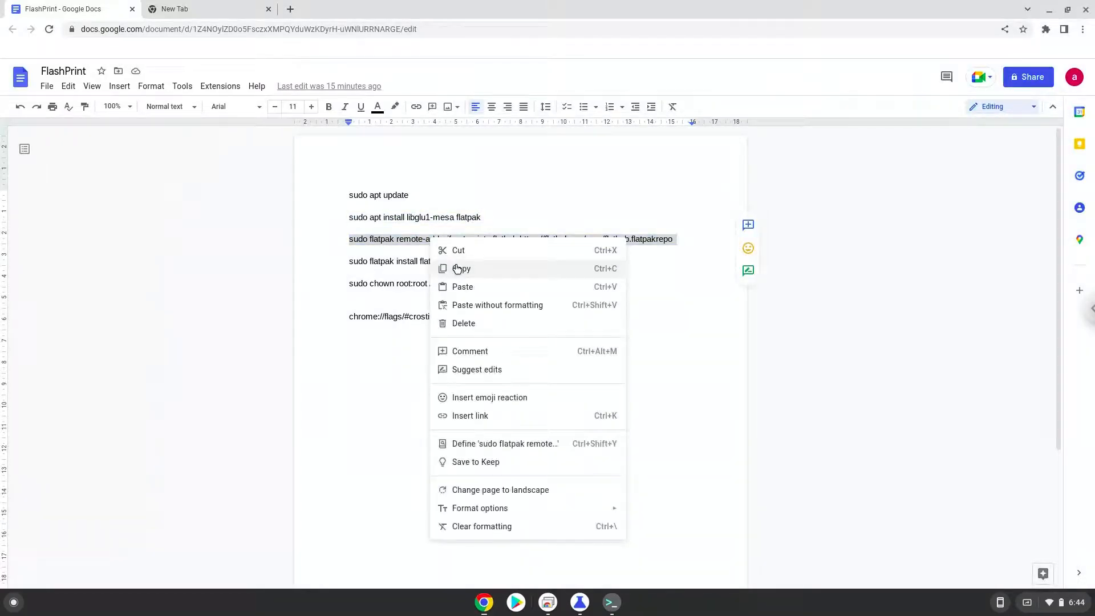
left_click(461, 270)
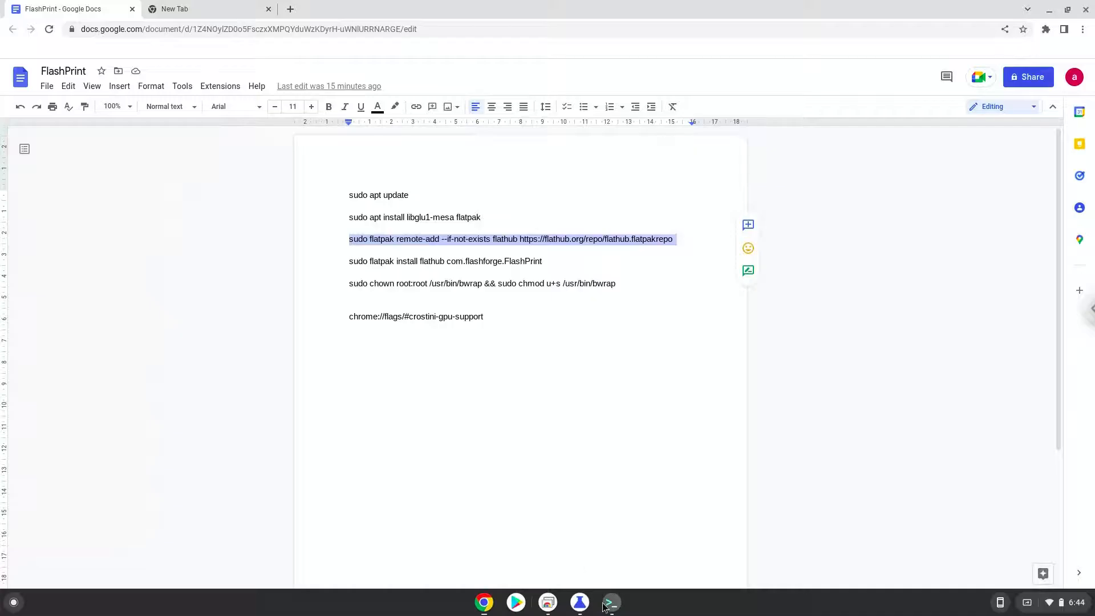
left_click(610, 603)
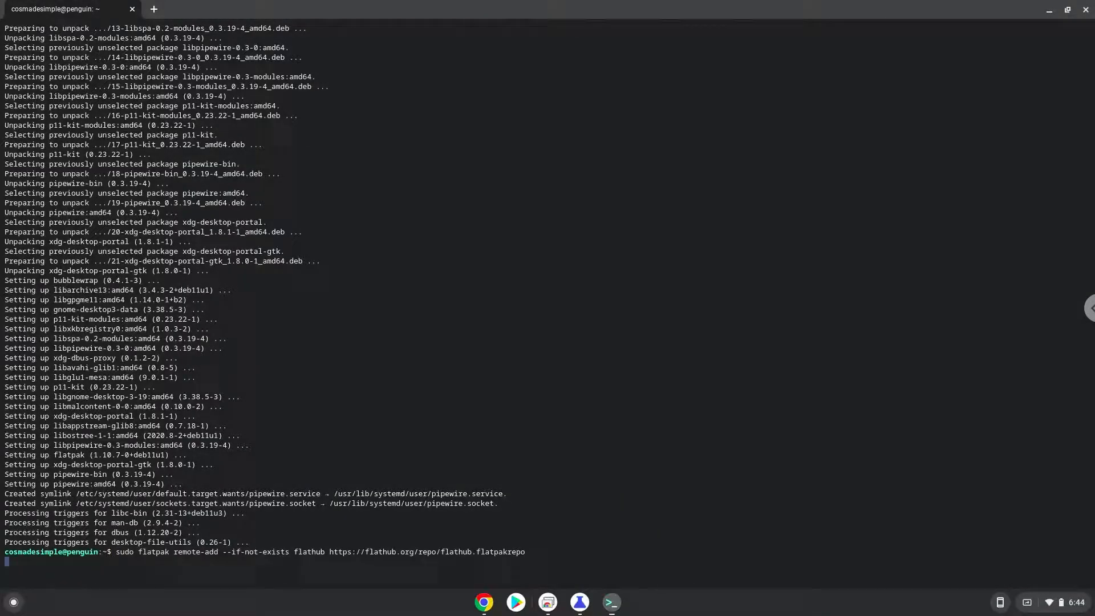
key("Return")
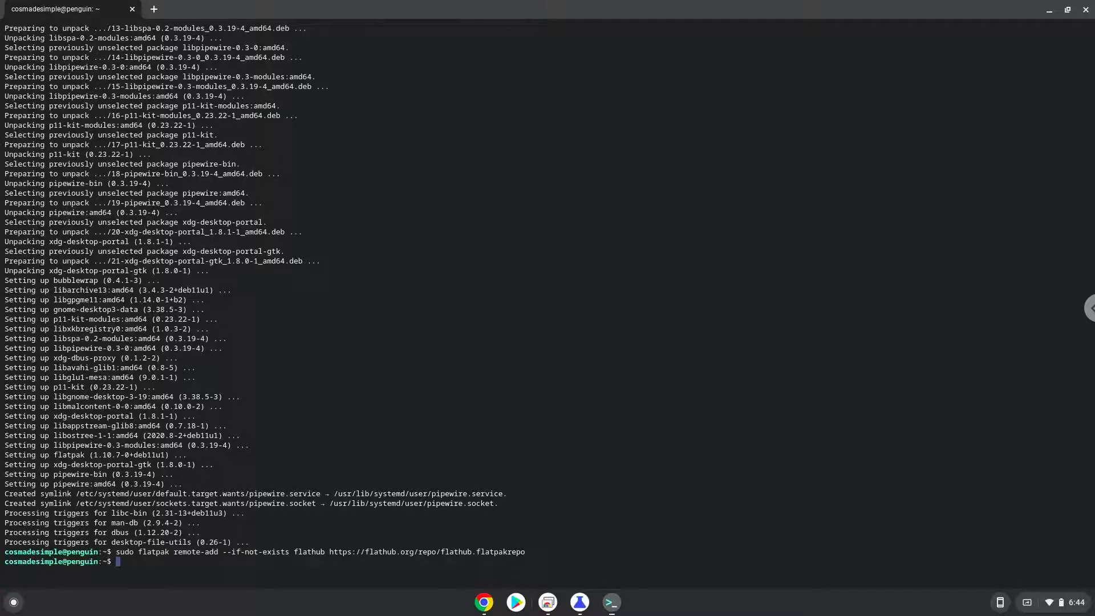
mouse_move(438, 366)
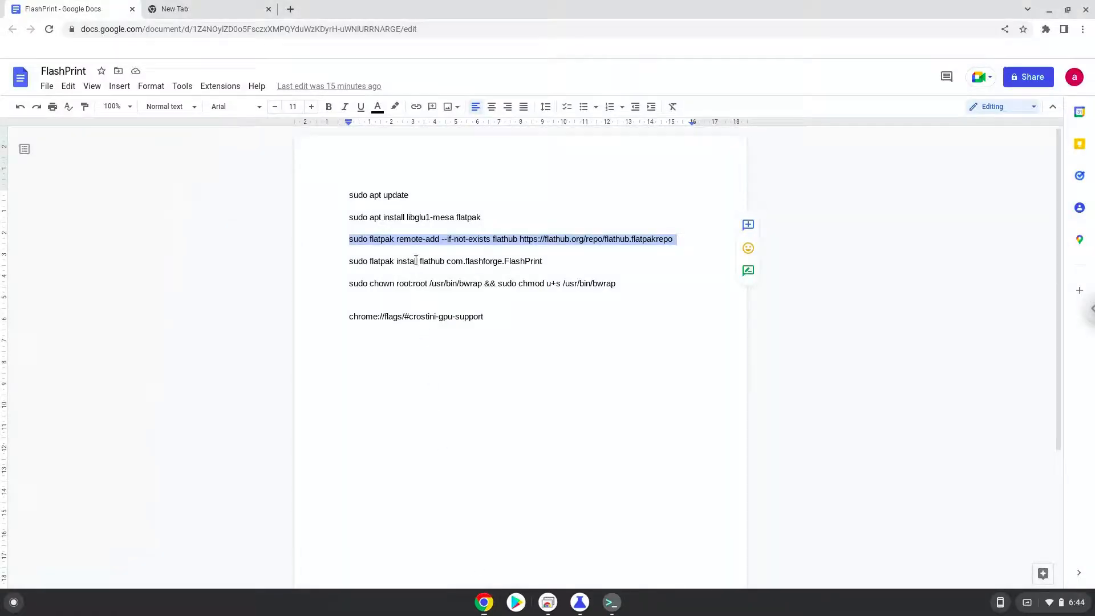
Step: Run the flatpak install com.flashforge.FlashPrint command and answer Y to complete installation
right_click(414, 260)
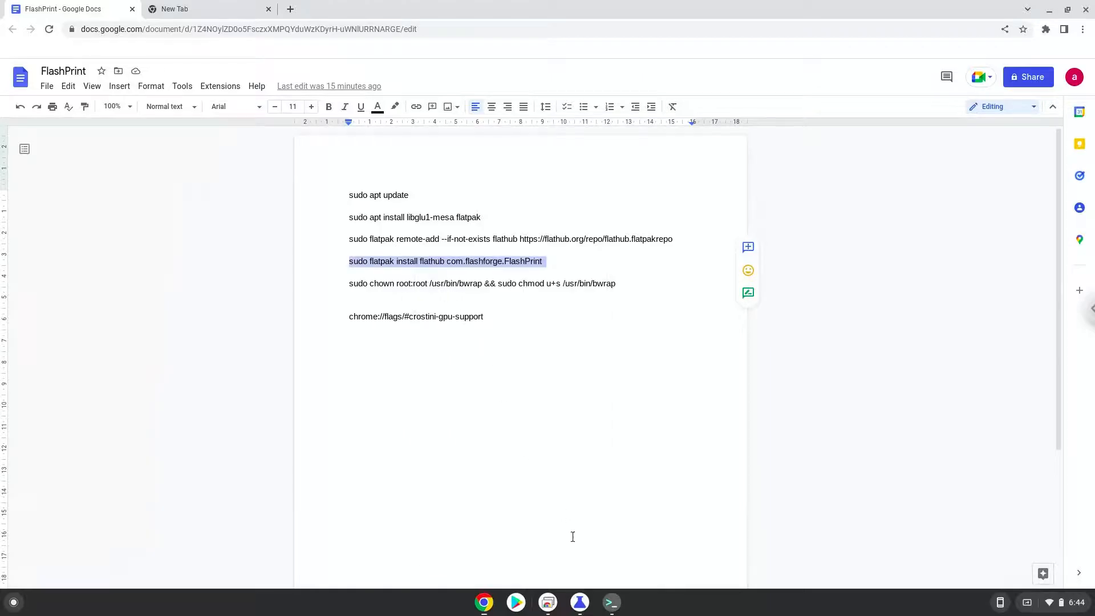
left_click(609, 602)
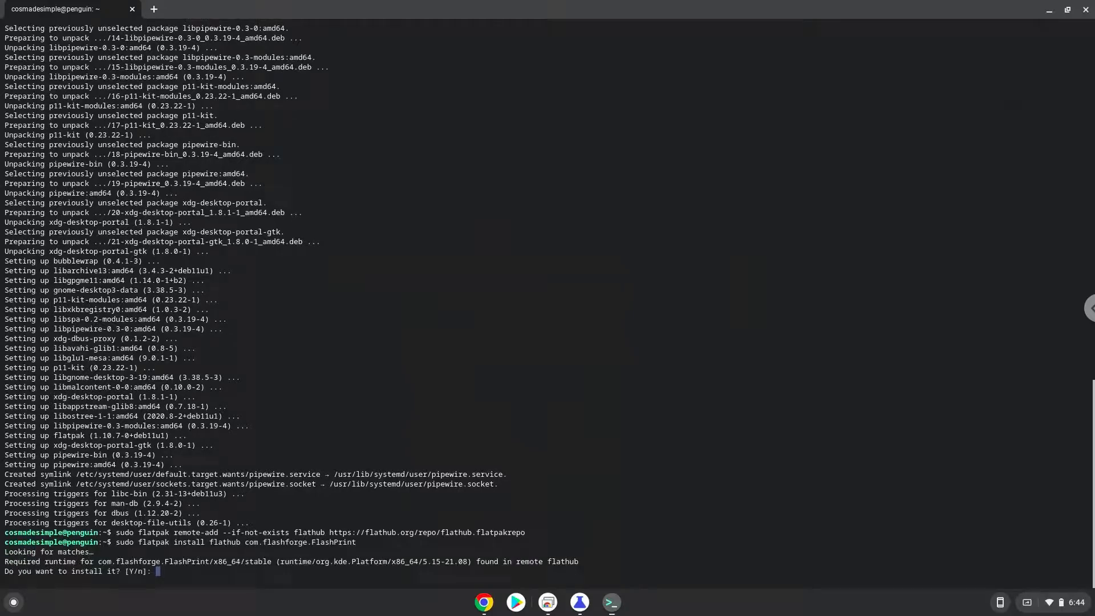
type("Y")
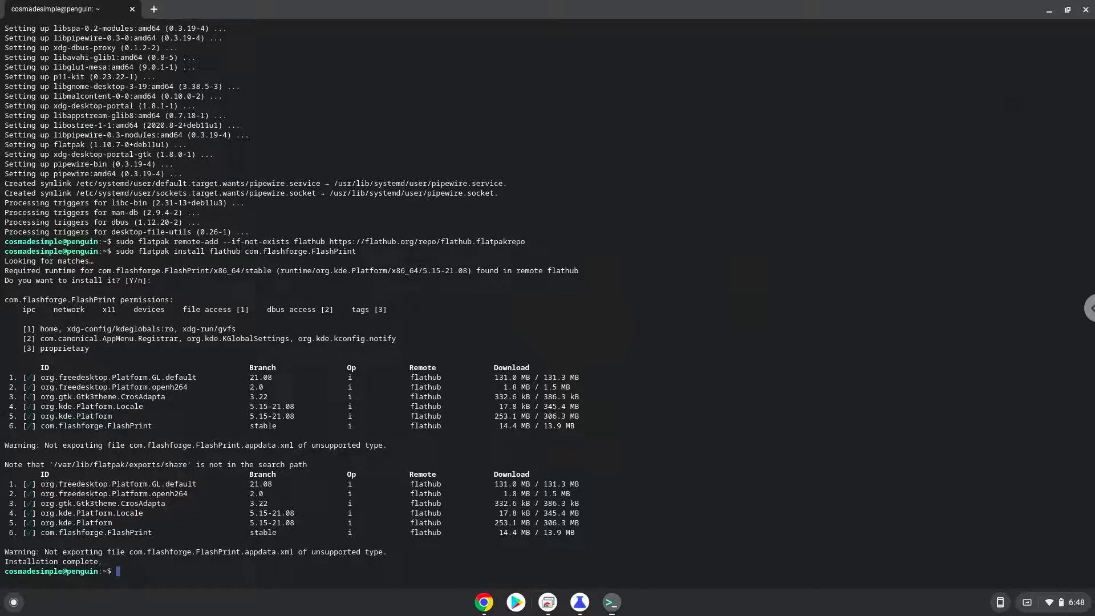
mouse_move(1057, 72)
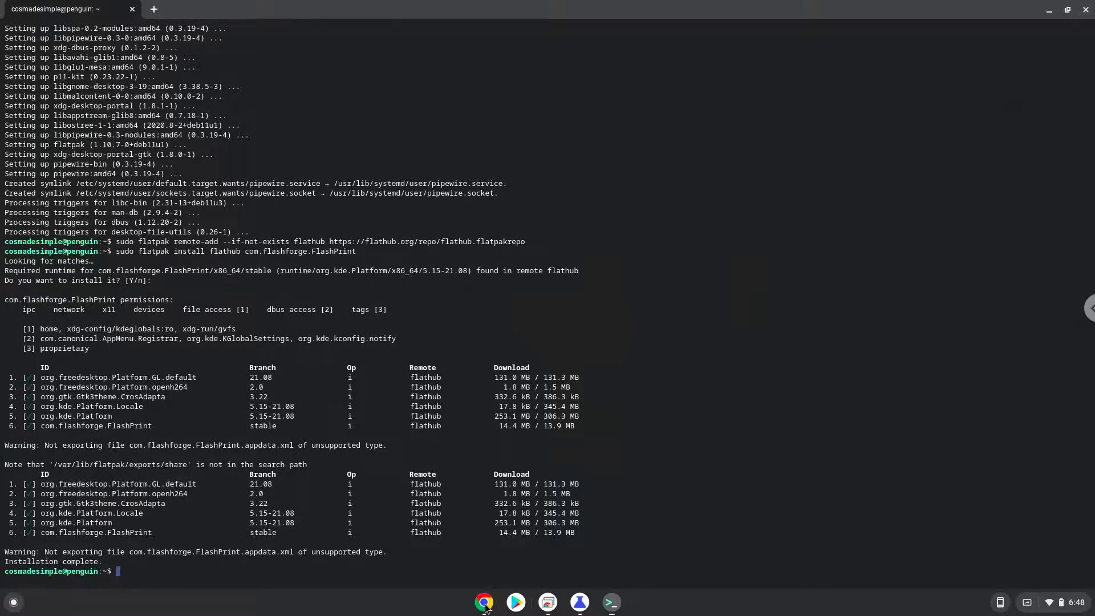
left_click(482, 601)
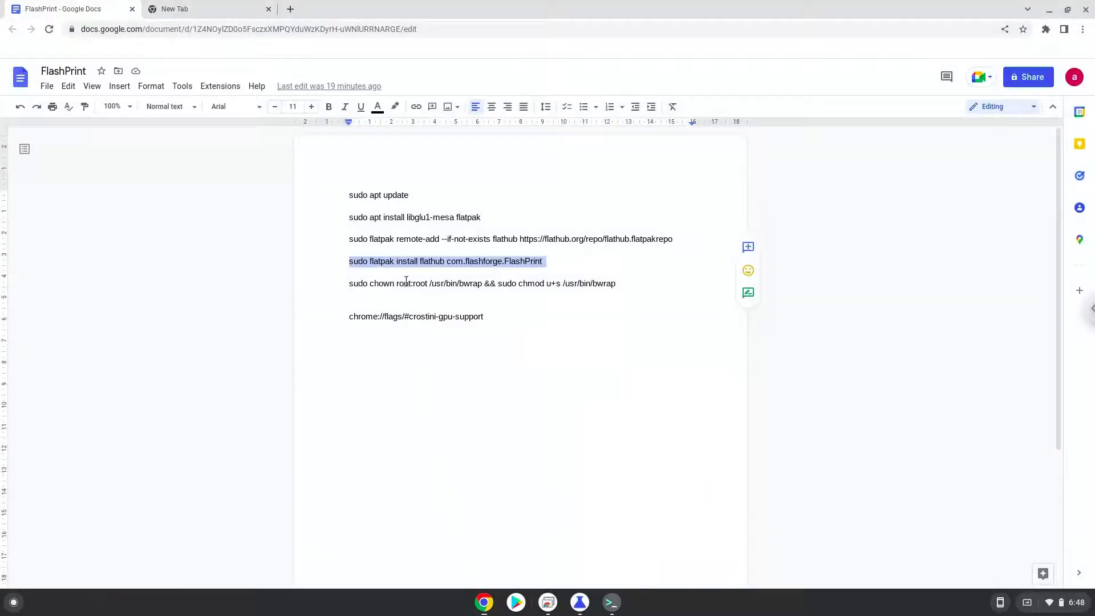
Step: Close the Terminal with Leave and close the Chrome flags window, leaving an empty desktop
right_click(405, 283)
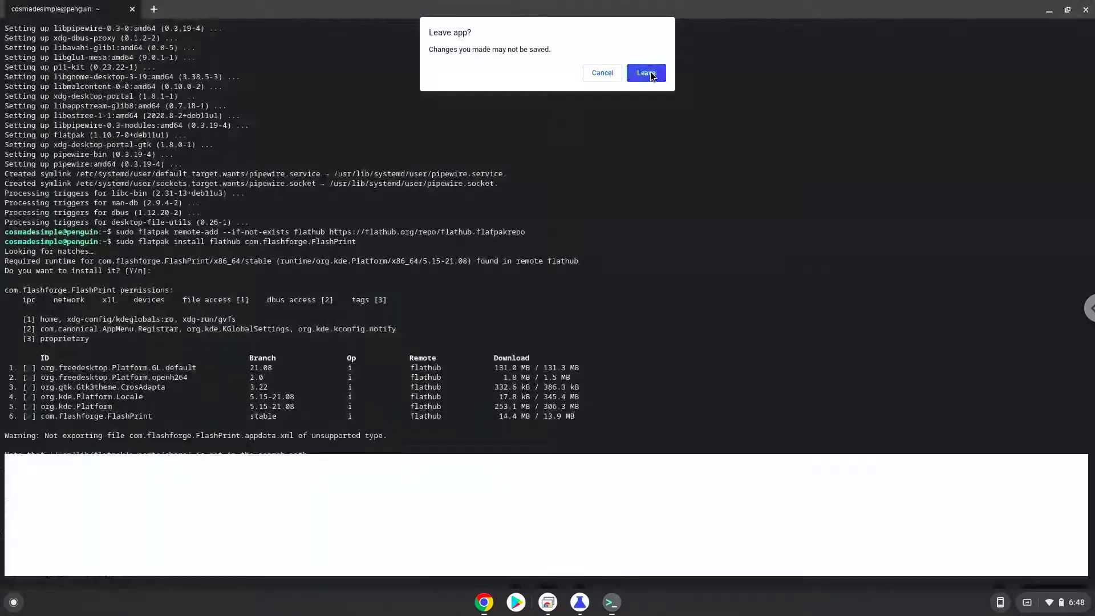
left_click(644, 73)
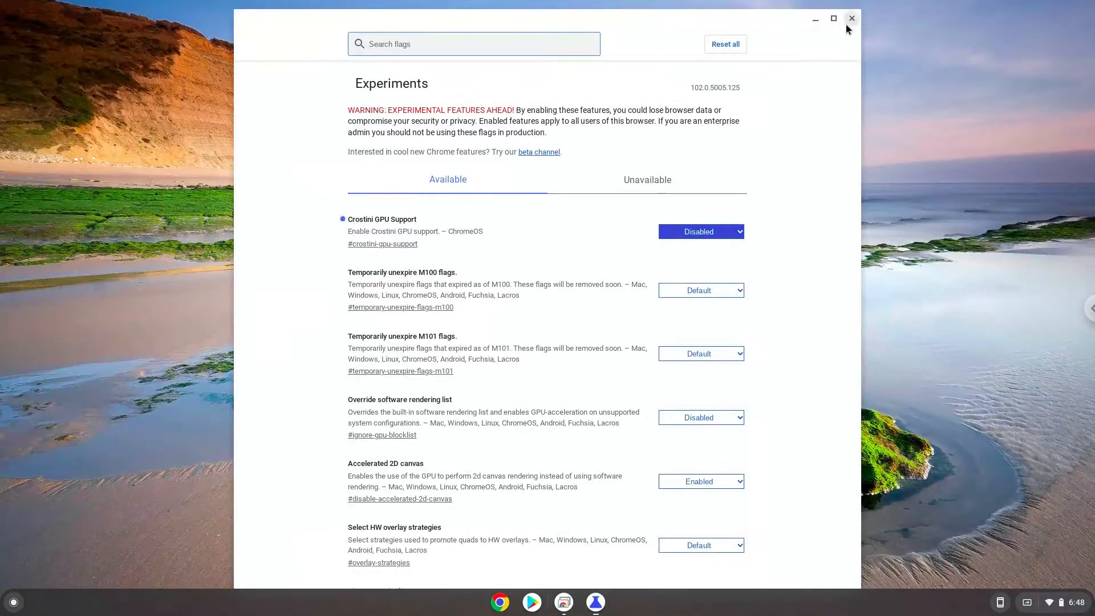
left_click(851, 18)
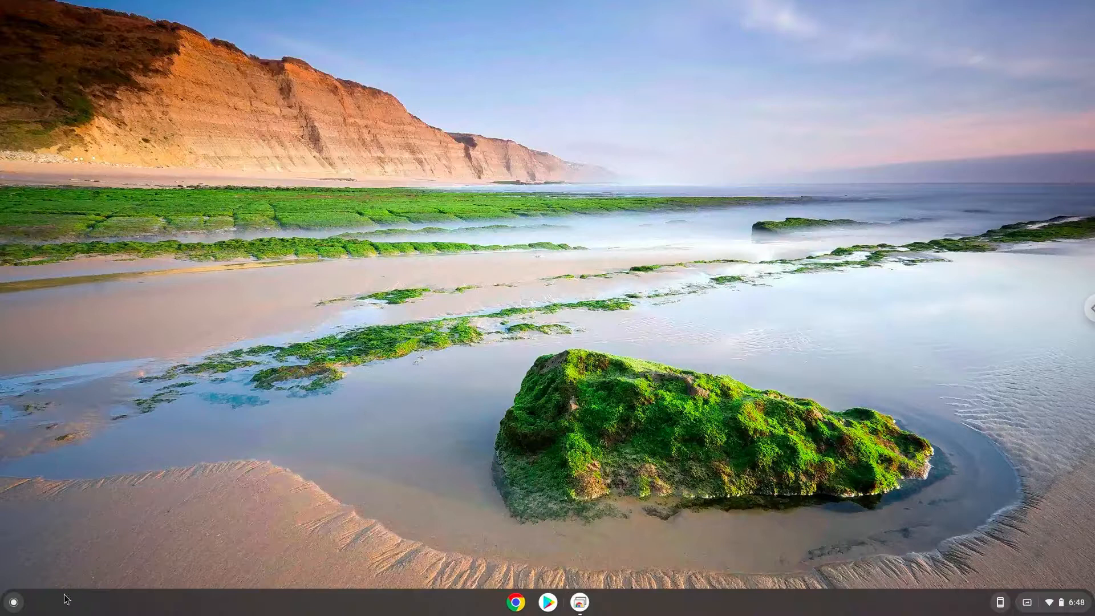
Step: Launch FlashPrint from the Launcher and accept Dreamer as the machine type
left_click(13, 601)
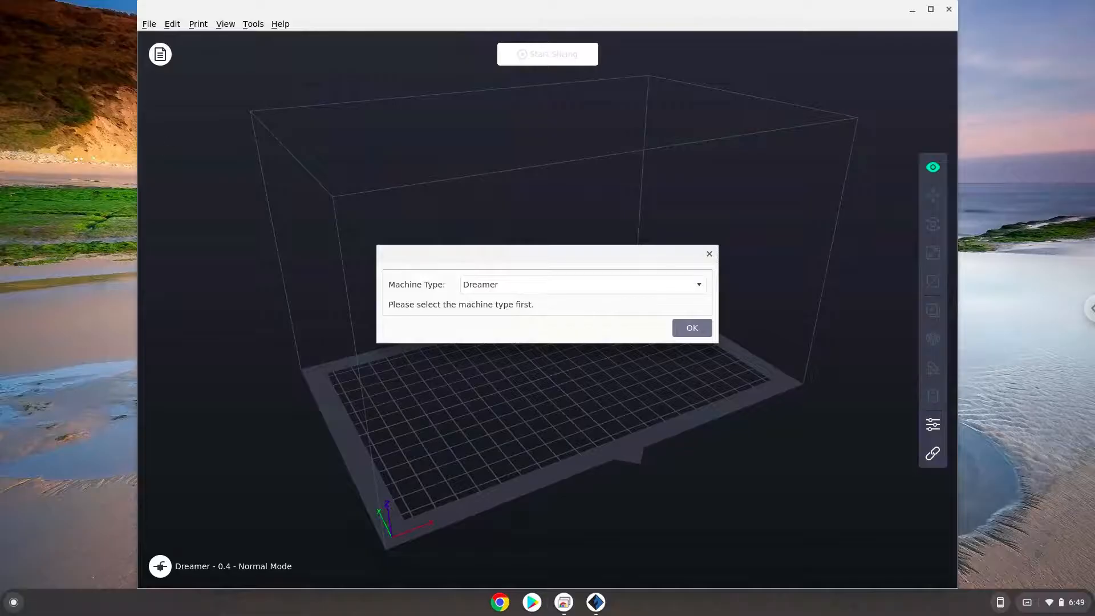
mouse_move(207, 216)
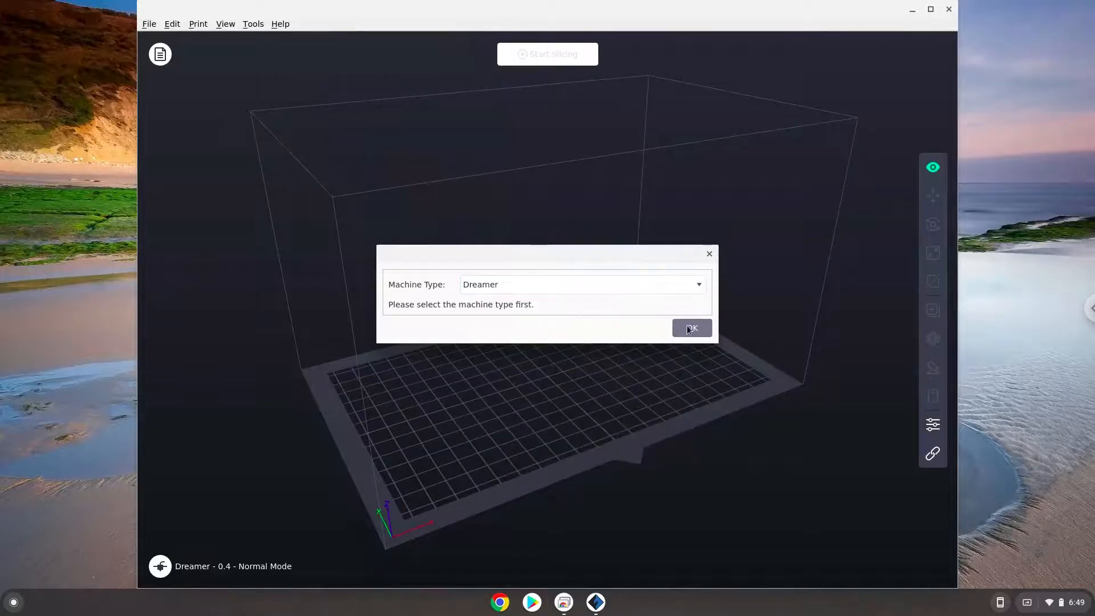
left_click(691, 328)
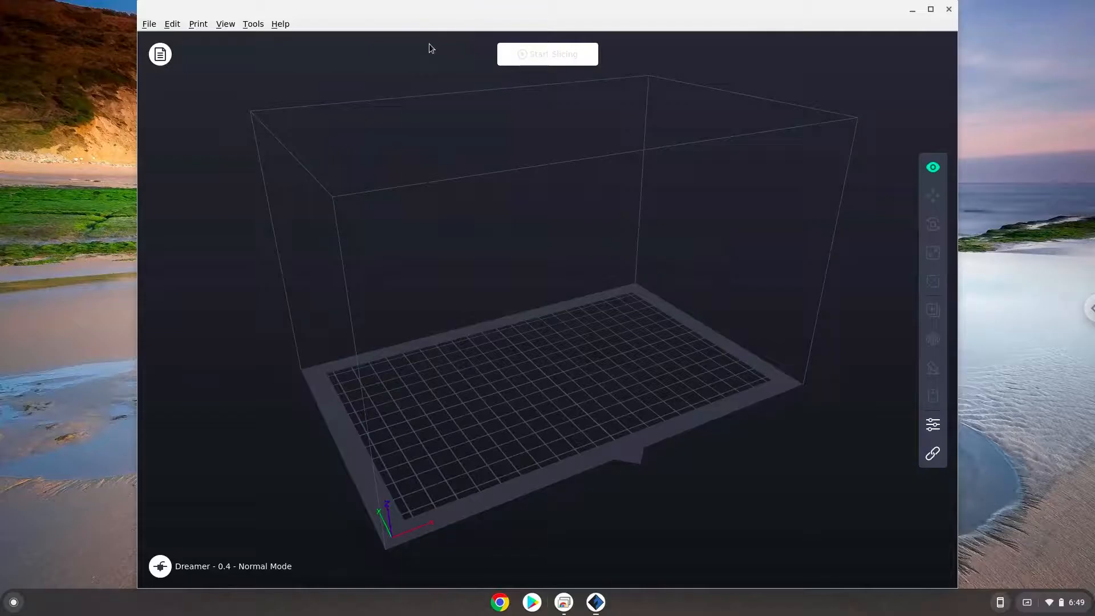
mouse_move(335, 150)
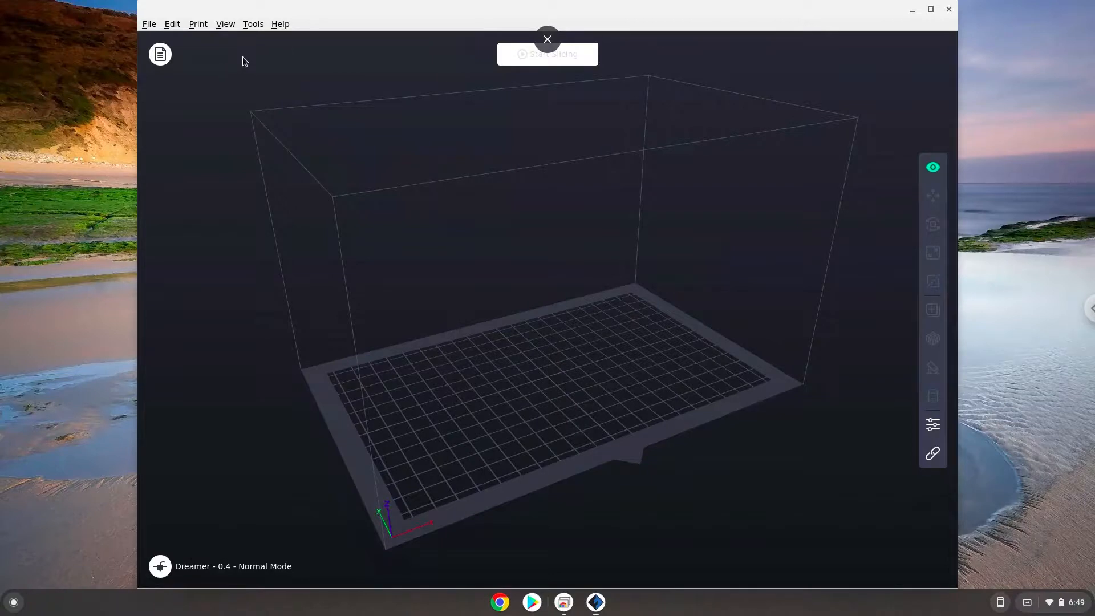
Step: Show Help > About FlashPrint confirming version 5.3.4, 64 Bits
left_click(280, 22)
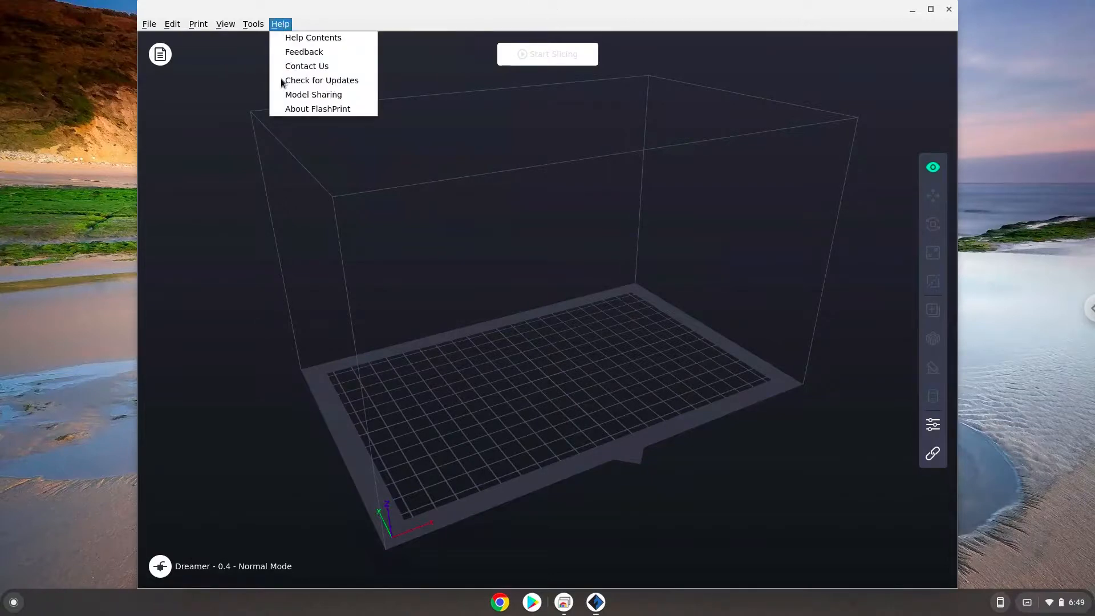
left_click(317, 108)
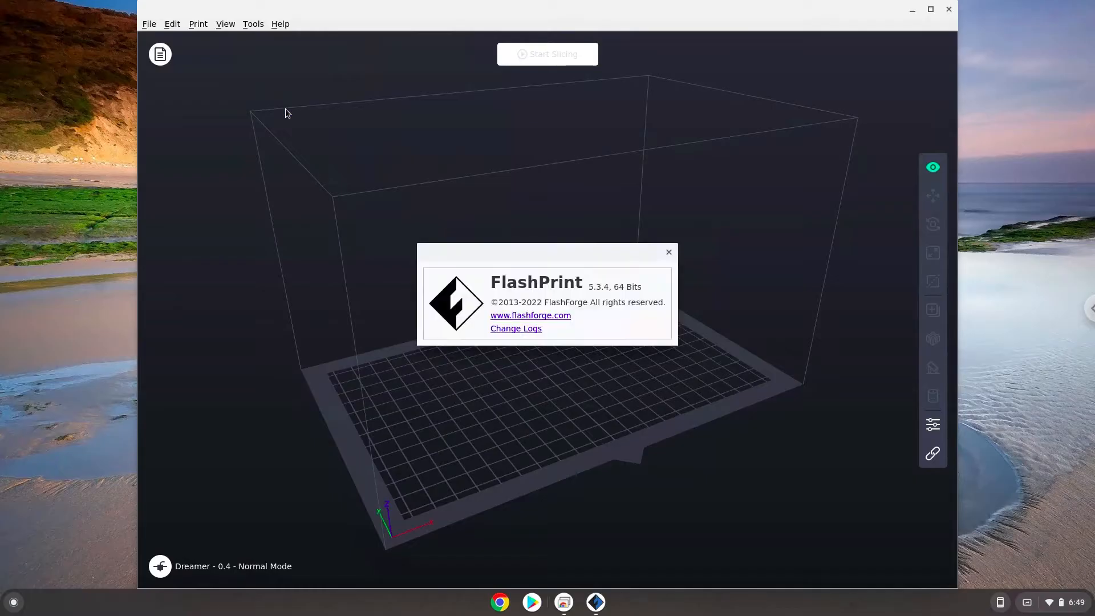